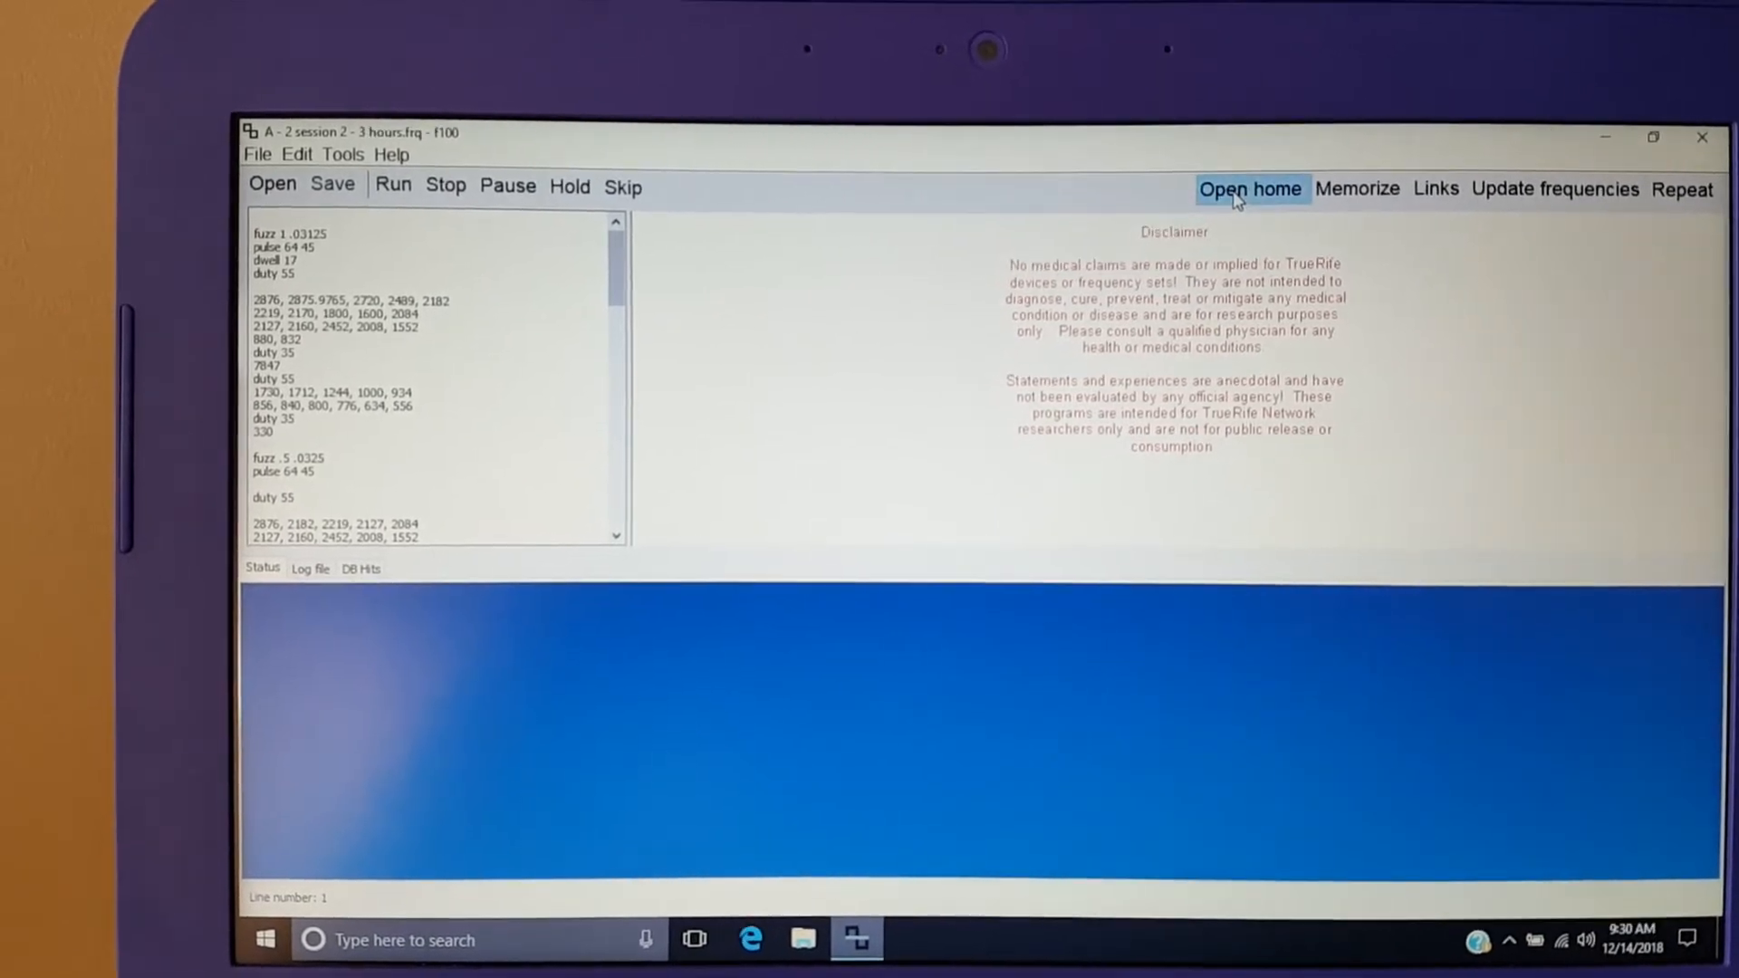
Step: Open a session file from the 'A A Our NEW SCANS - 2.5' folder
left_click(272, 184)
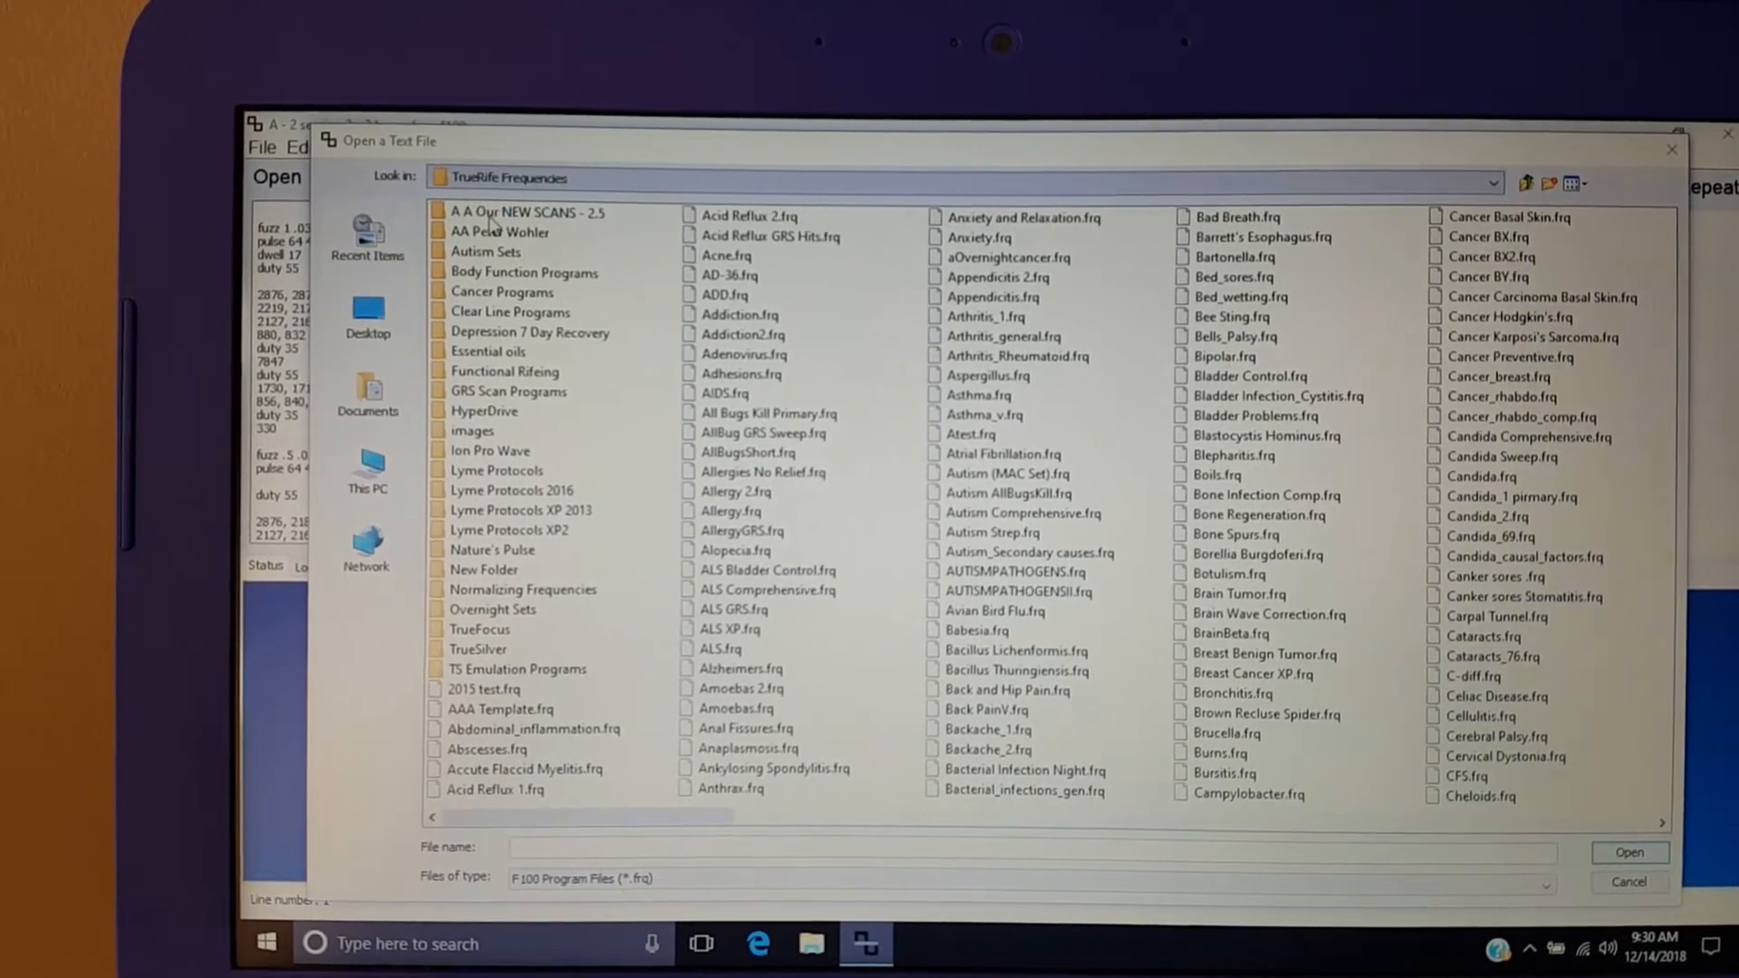
left_click(515, 212)
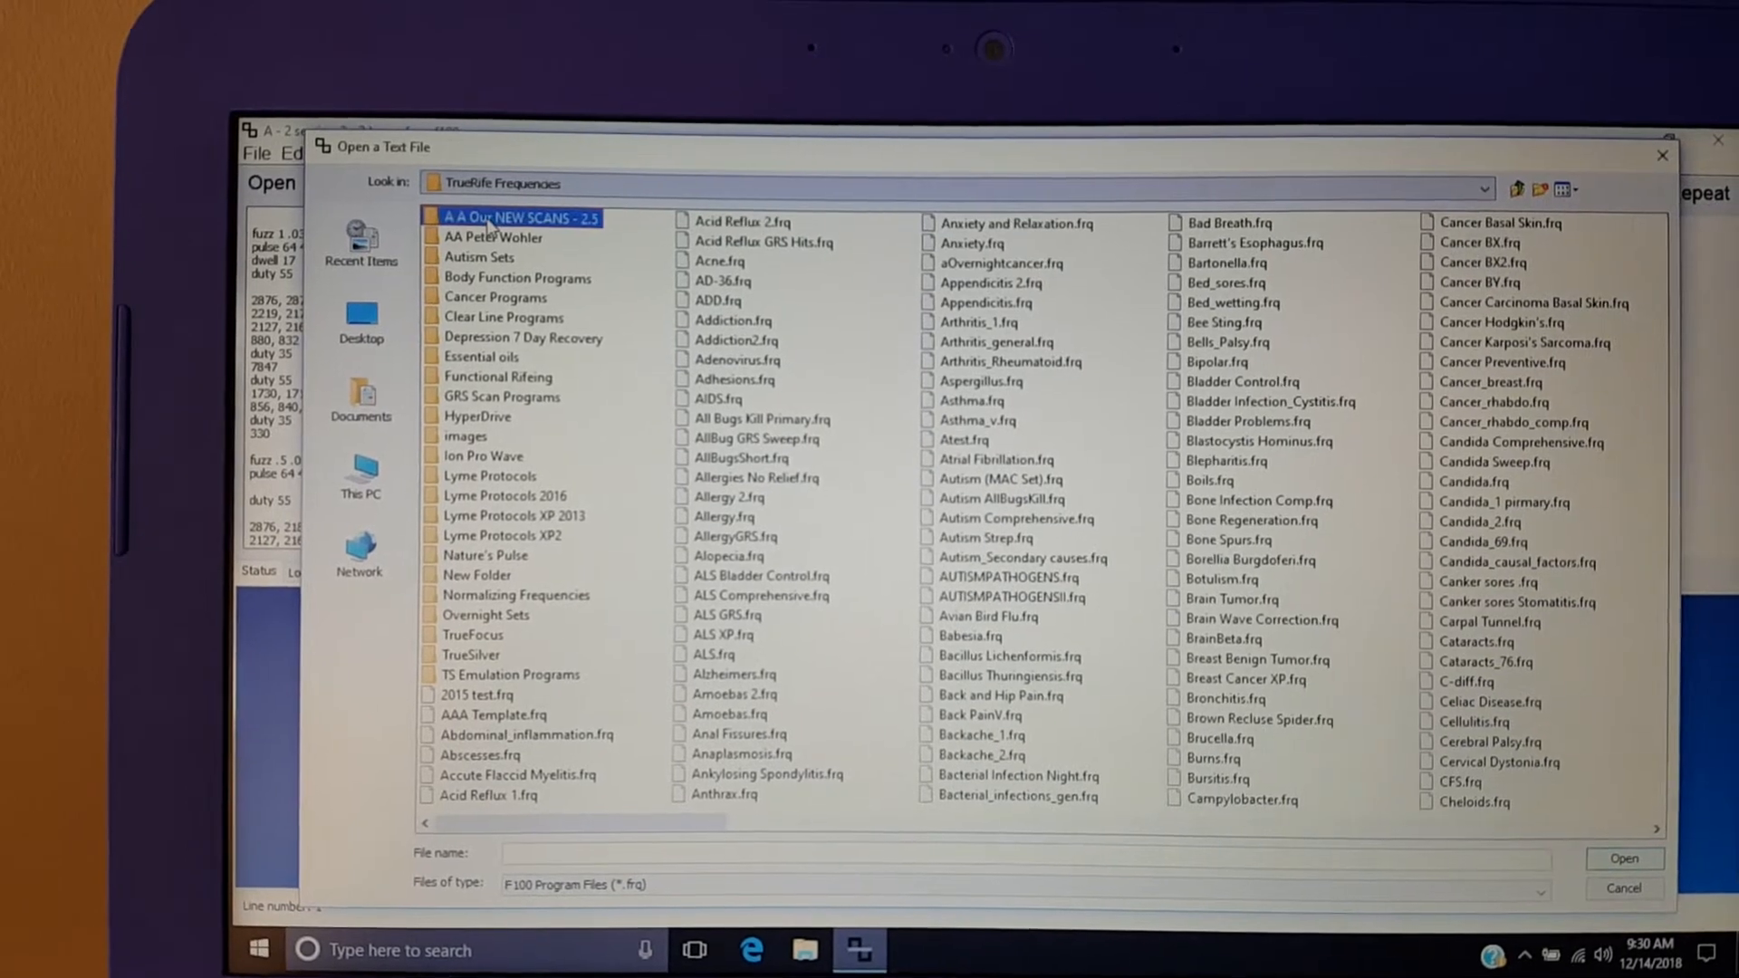
double_click(519, 218)
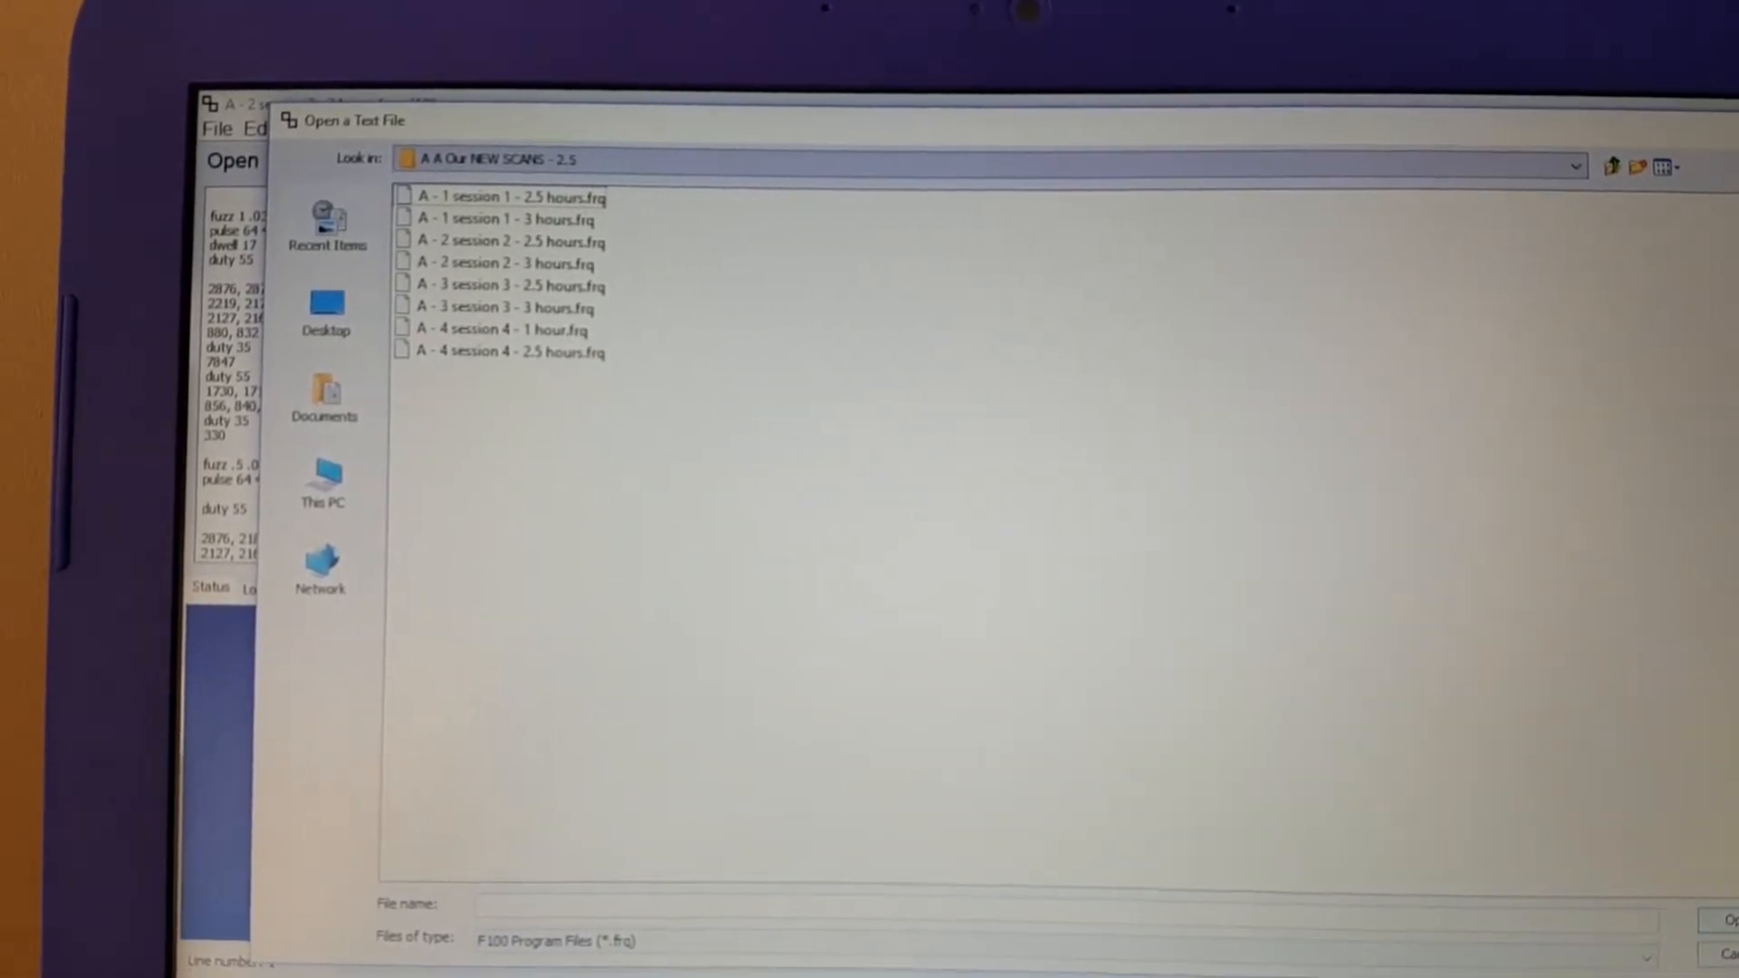
double_click(500, 263)
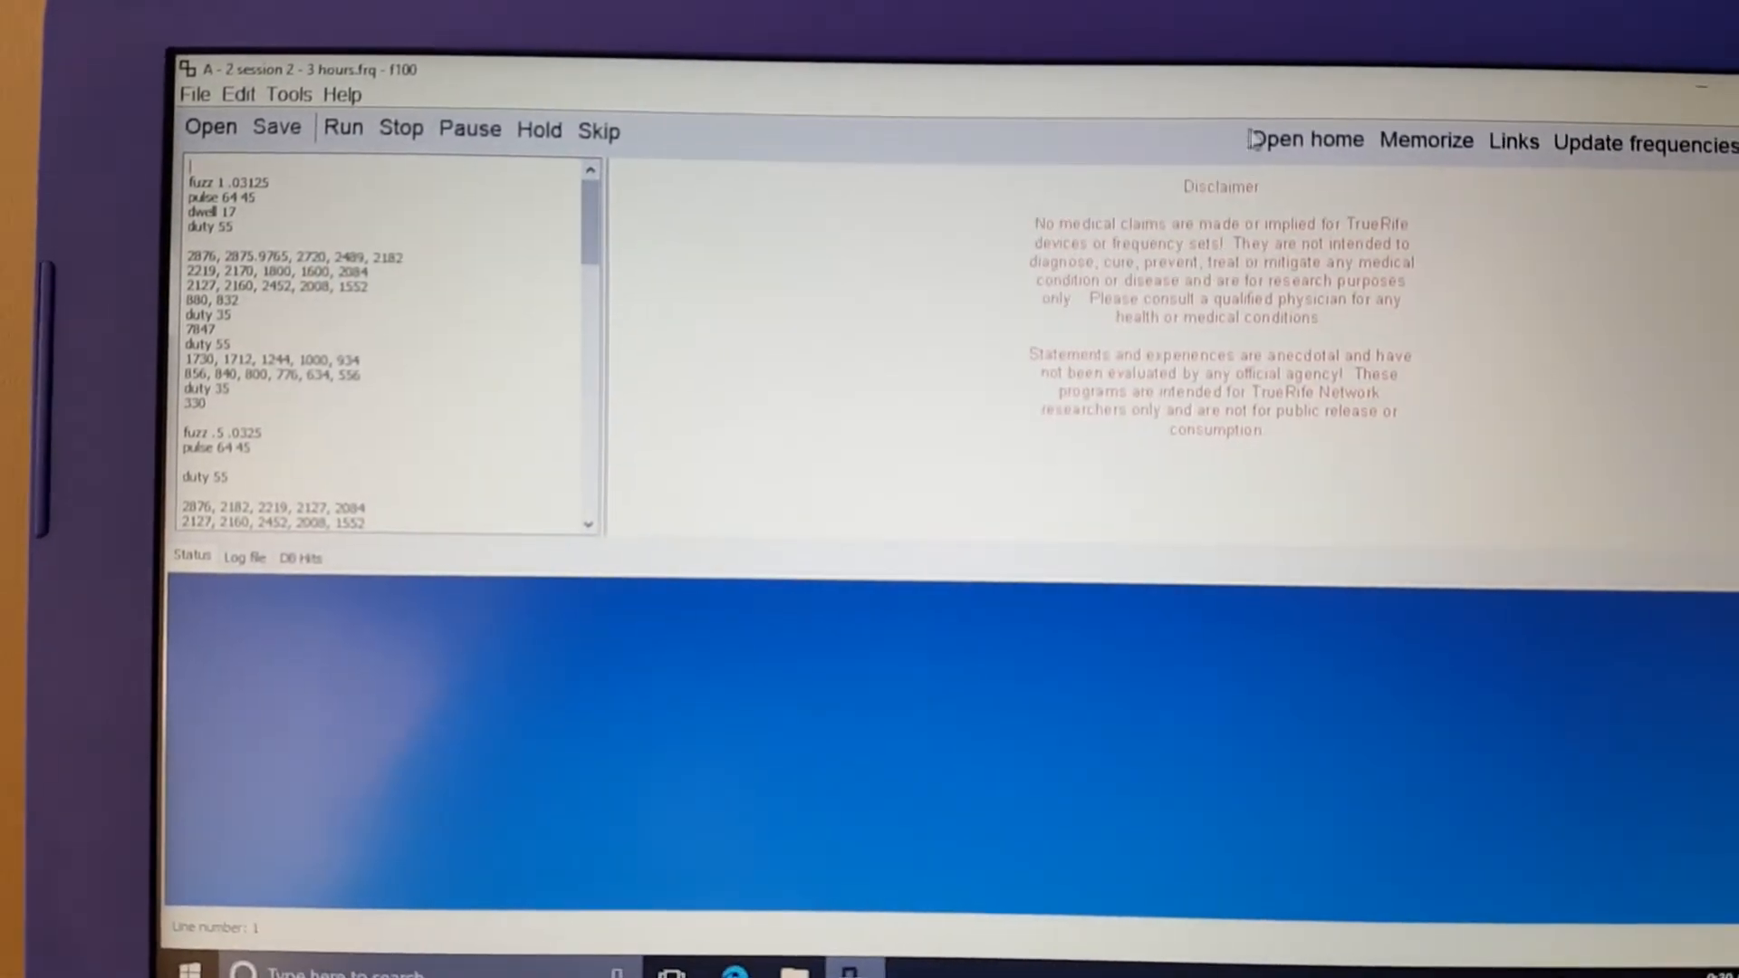
Step: Browse into the Ion Pro Wave folder and load Detoxification Clearline.frq
left_click(209, 127)
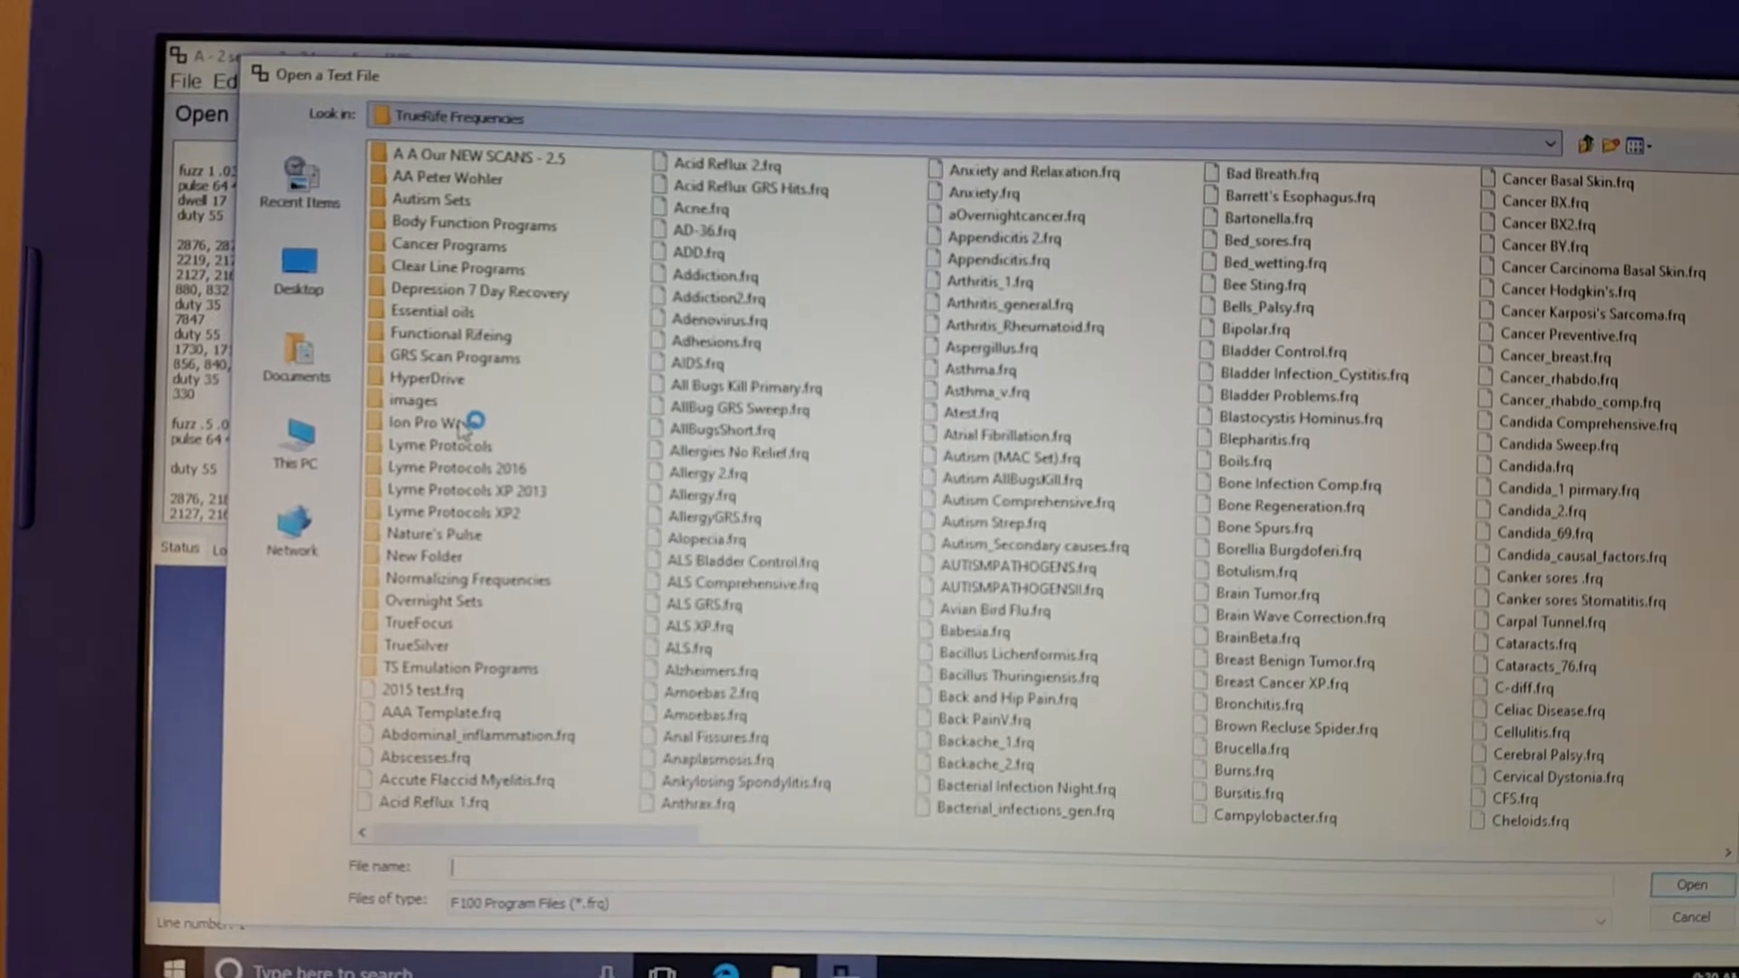
left_click(430, 420)
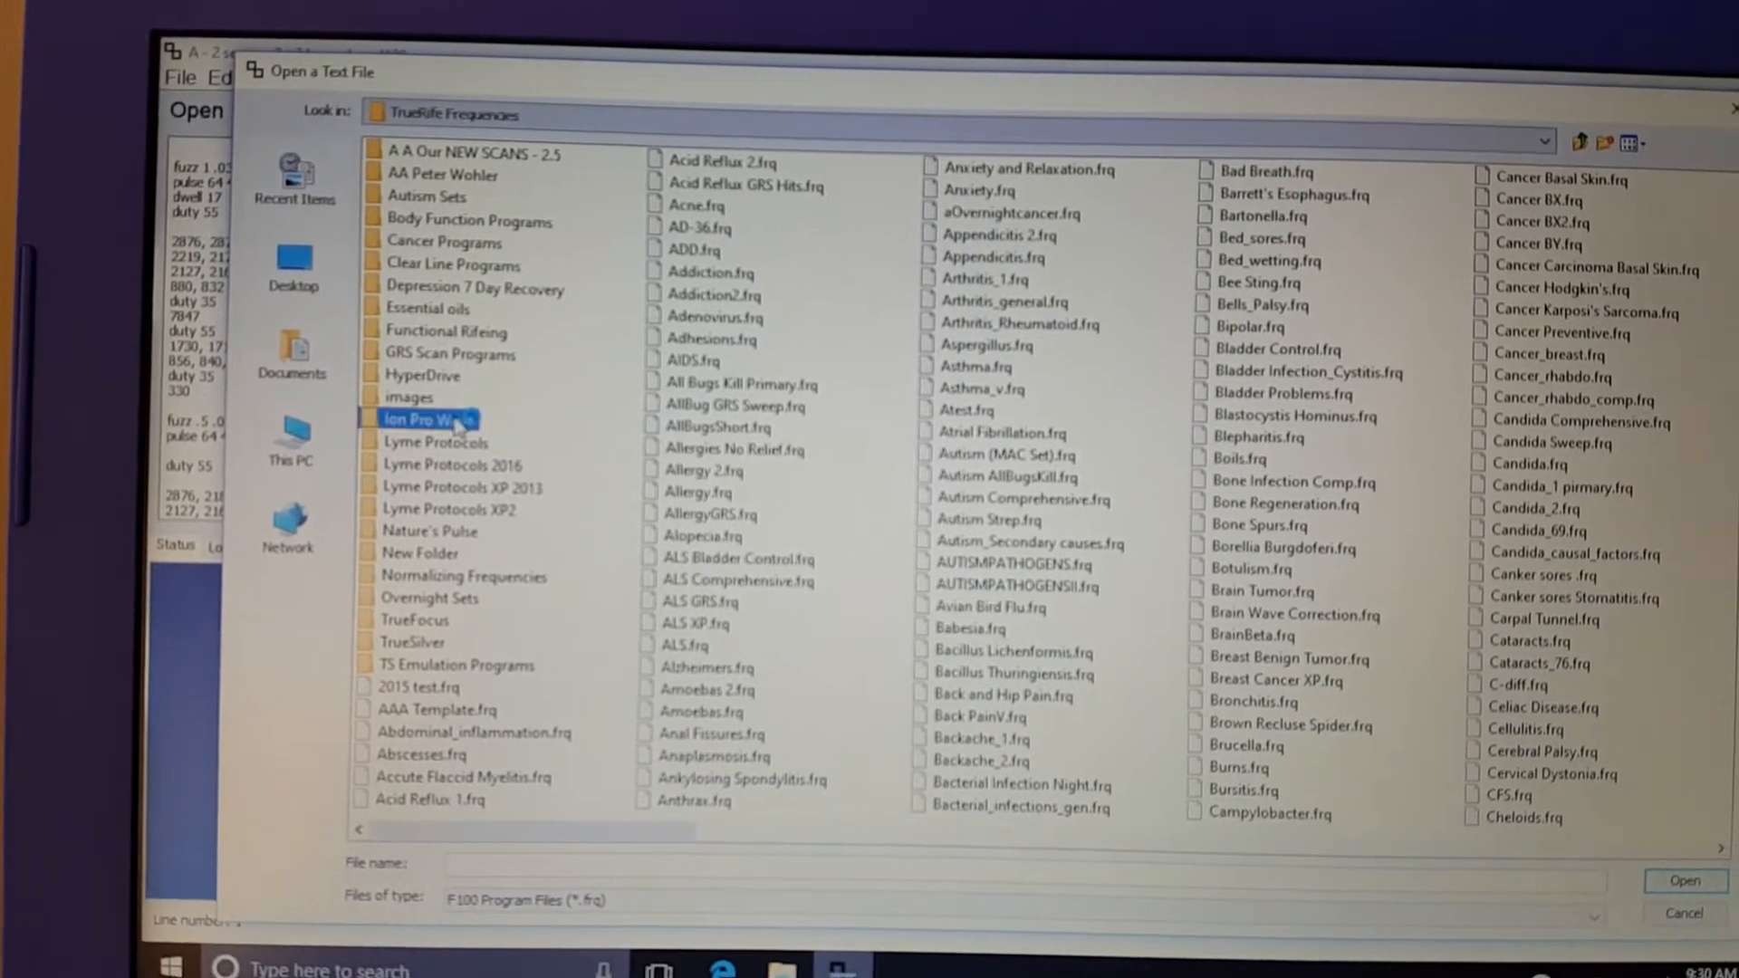
double_click(424, 419)
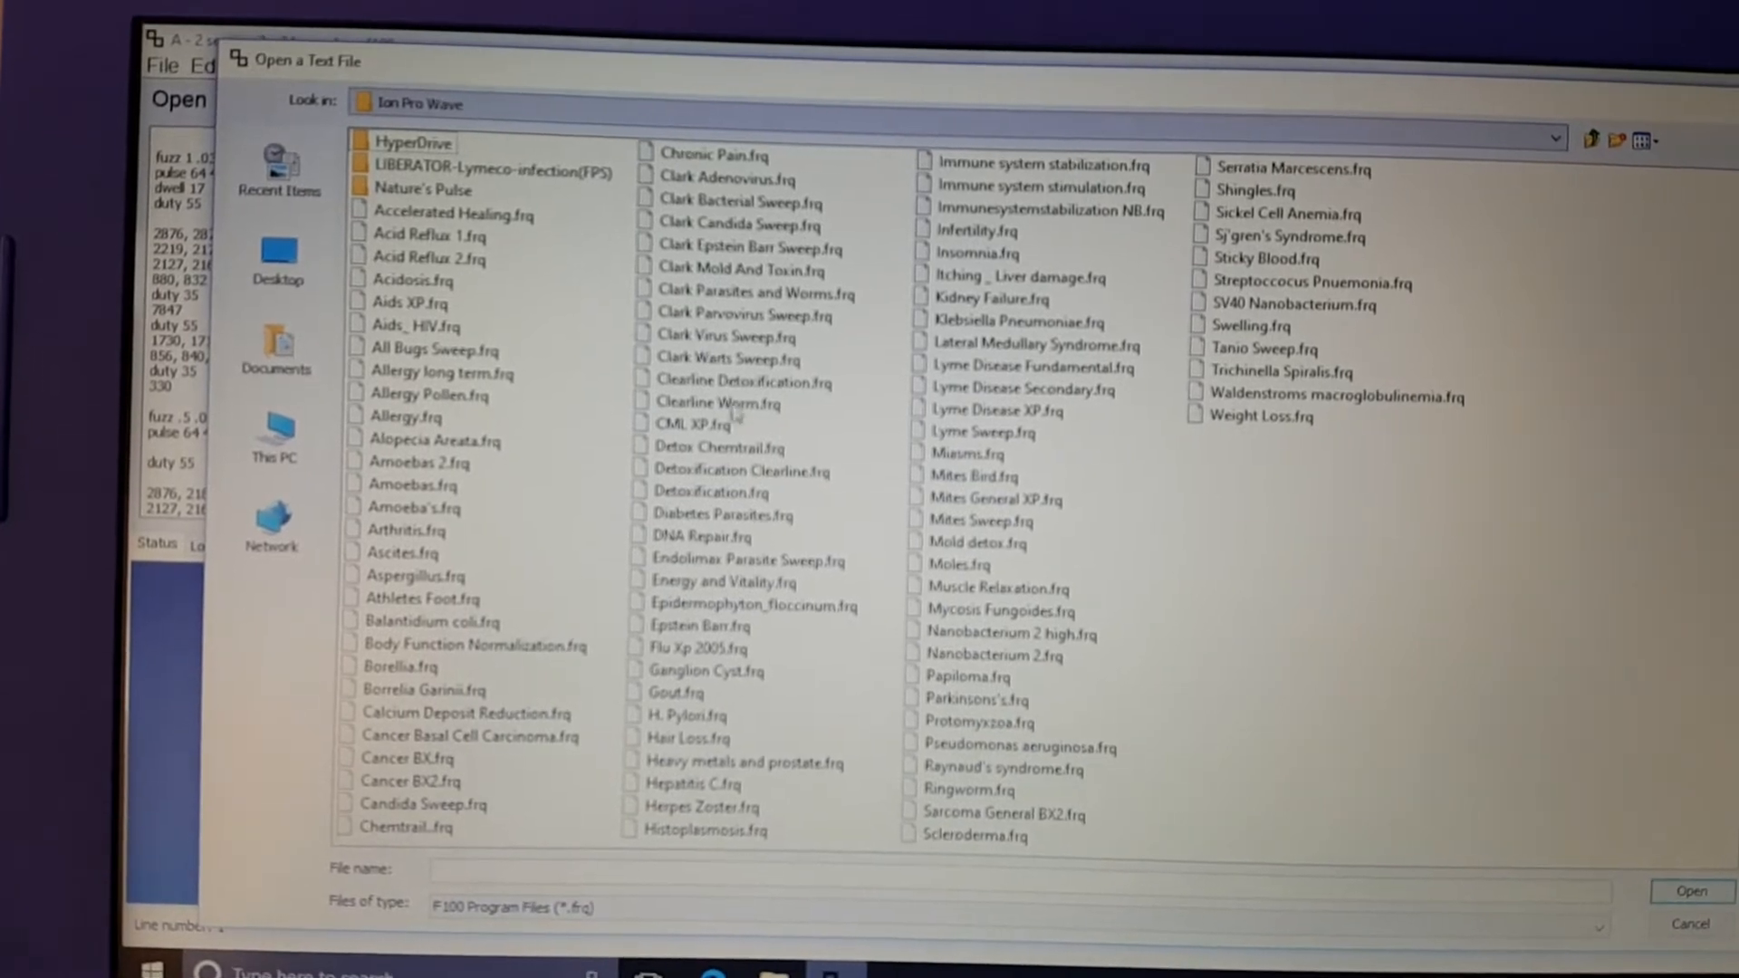
left_click(738, 470)
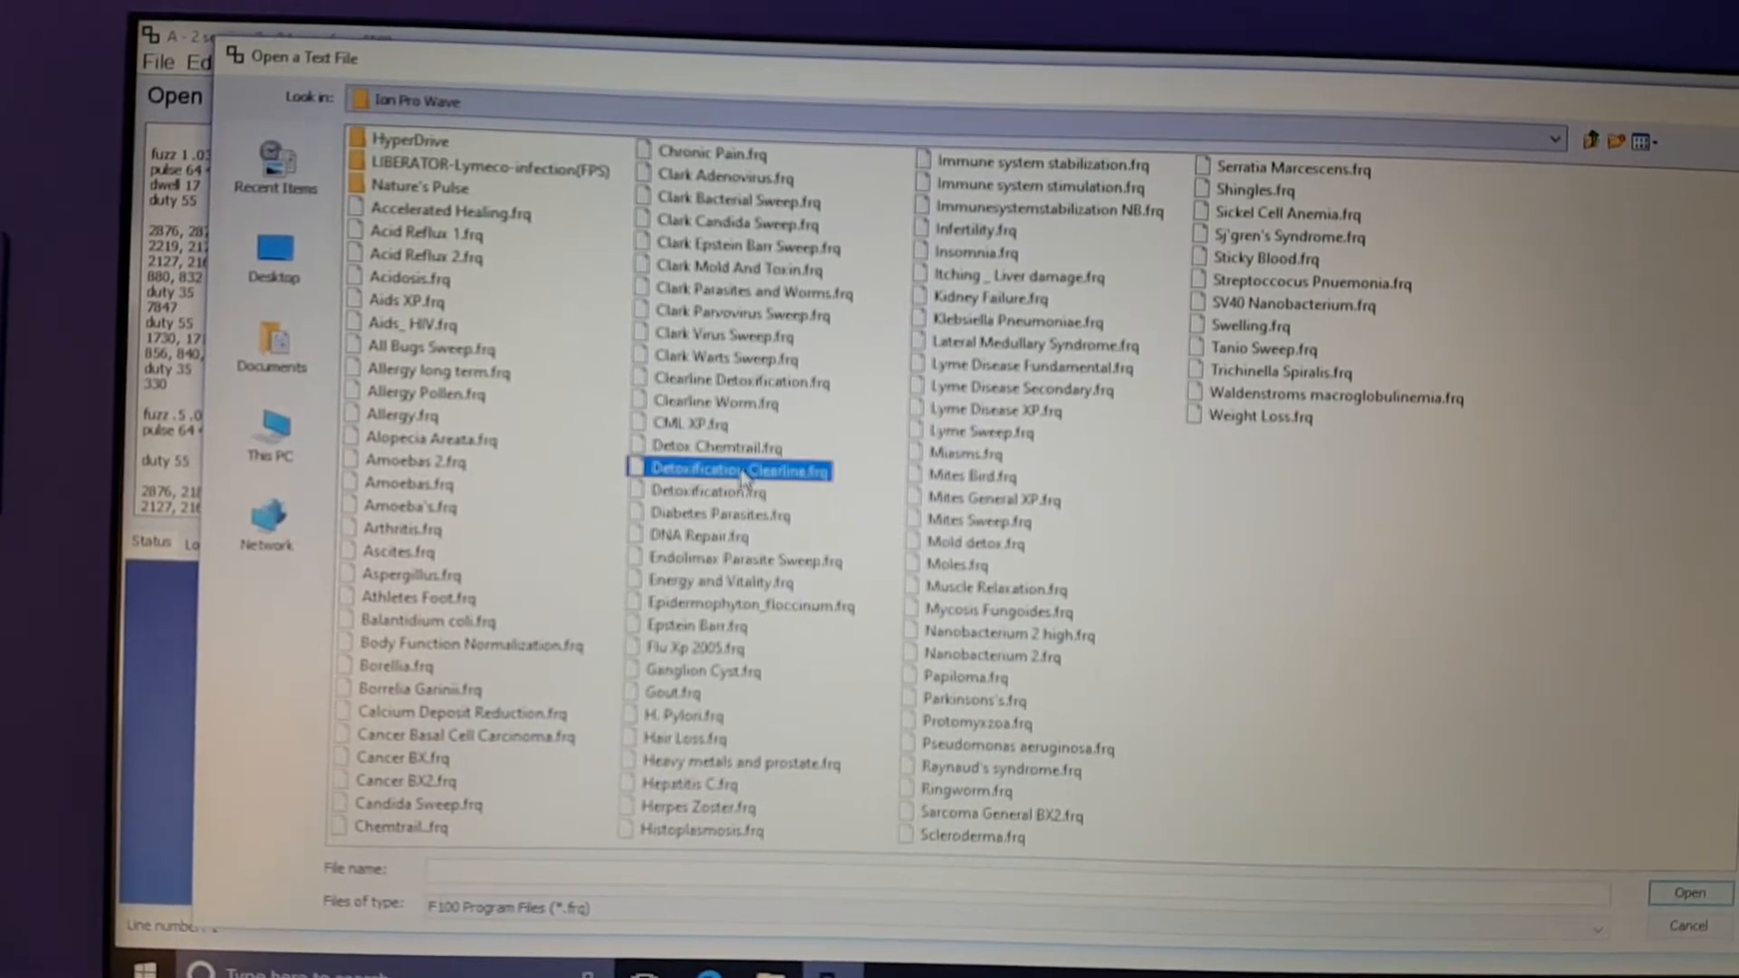
left_click(737, 471)
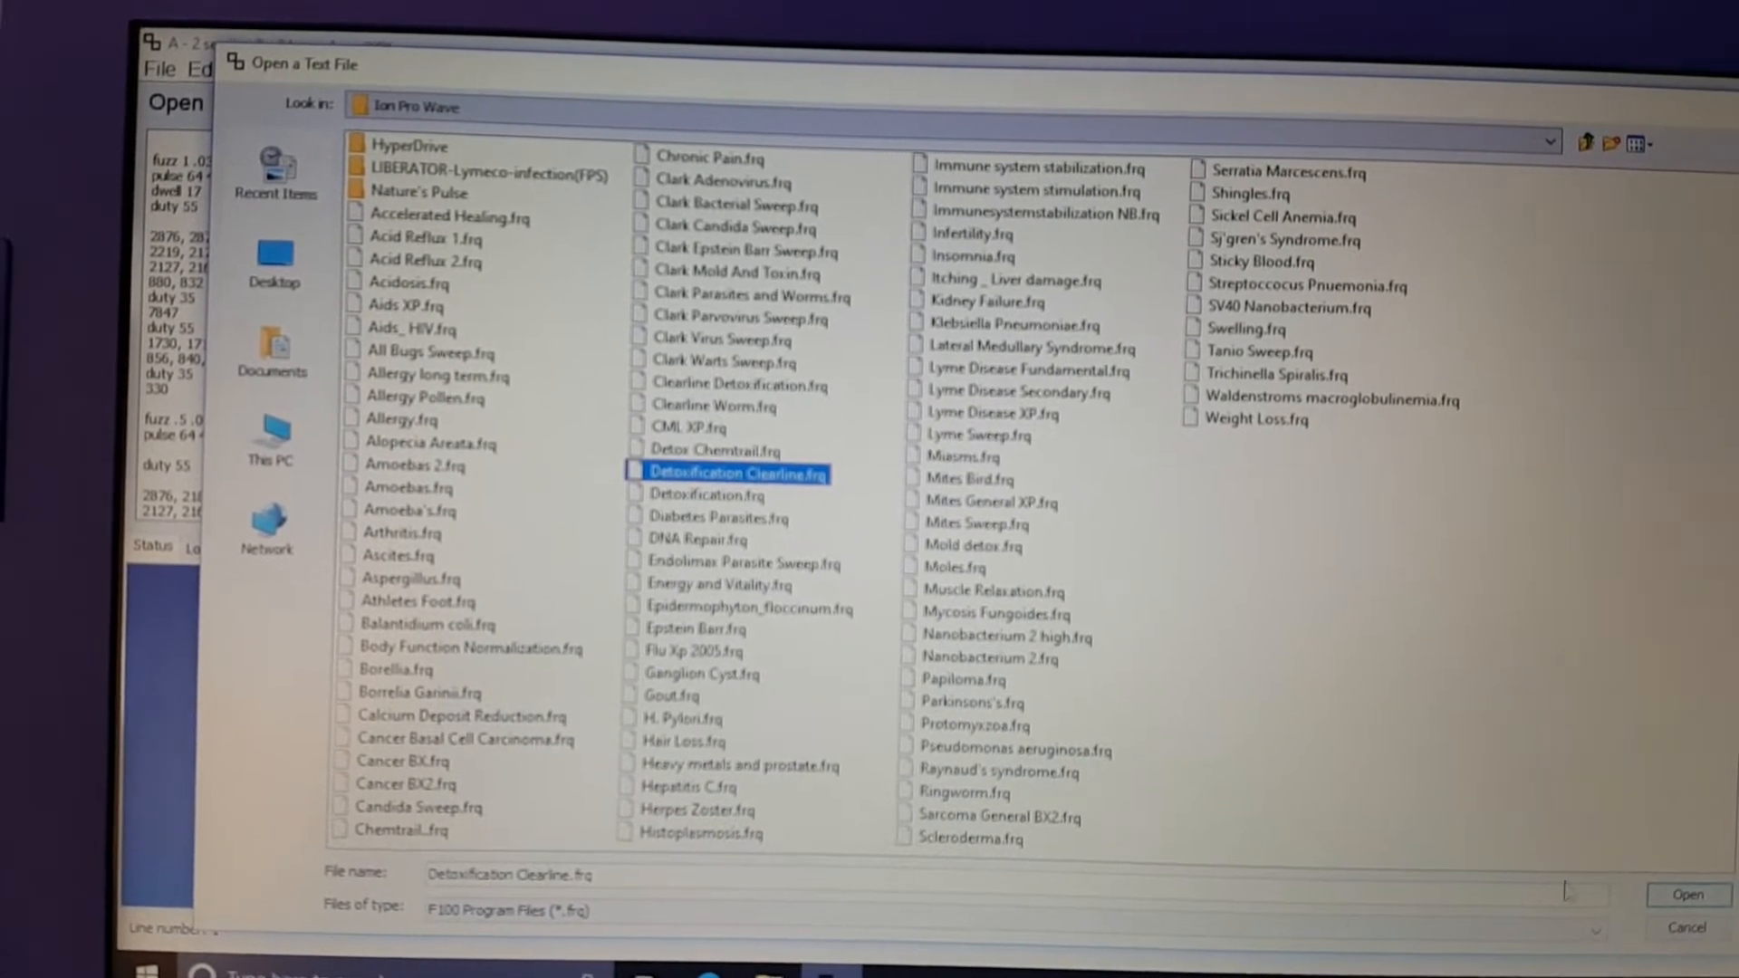
left_click(1684, 894)
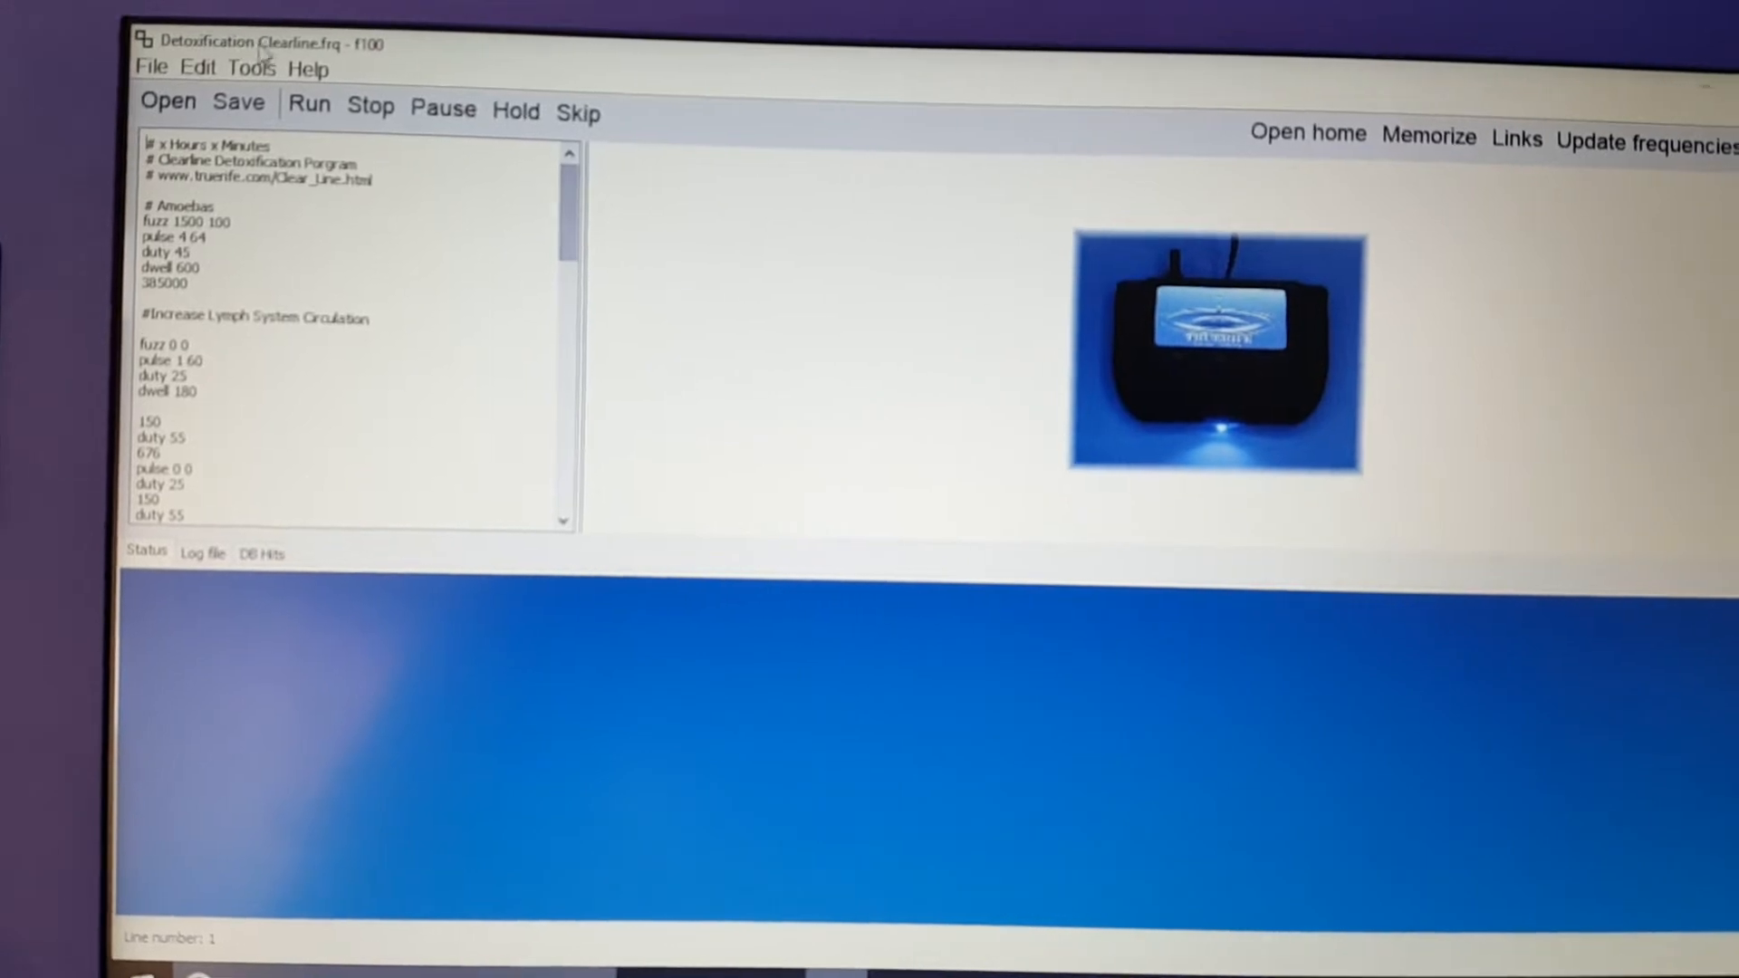
Step: Run the Detoxification Clearline program briefly, then stop it so both channels return to zero
left_click(310, 113)
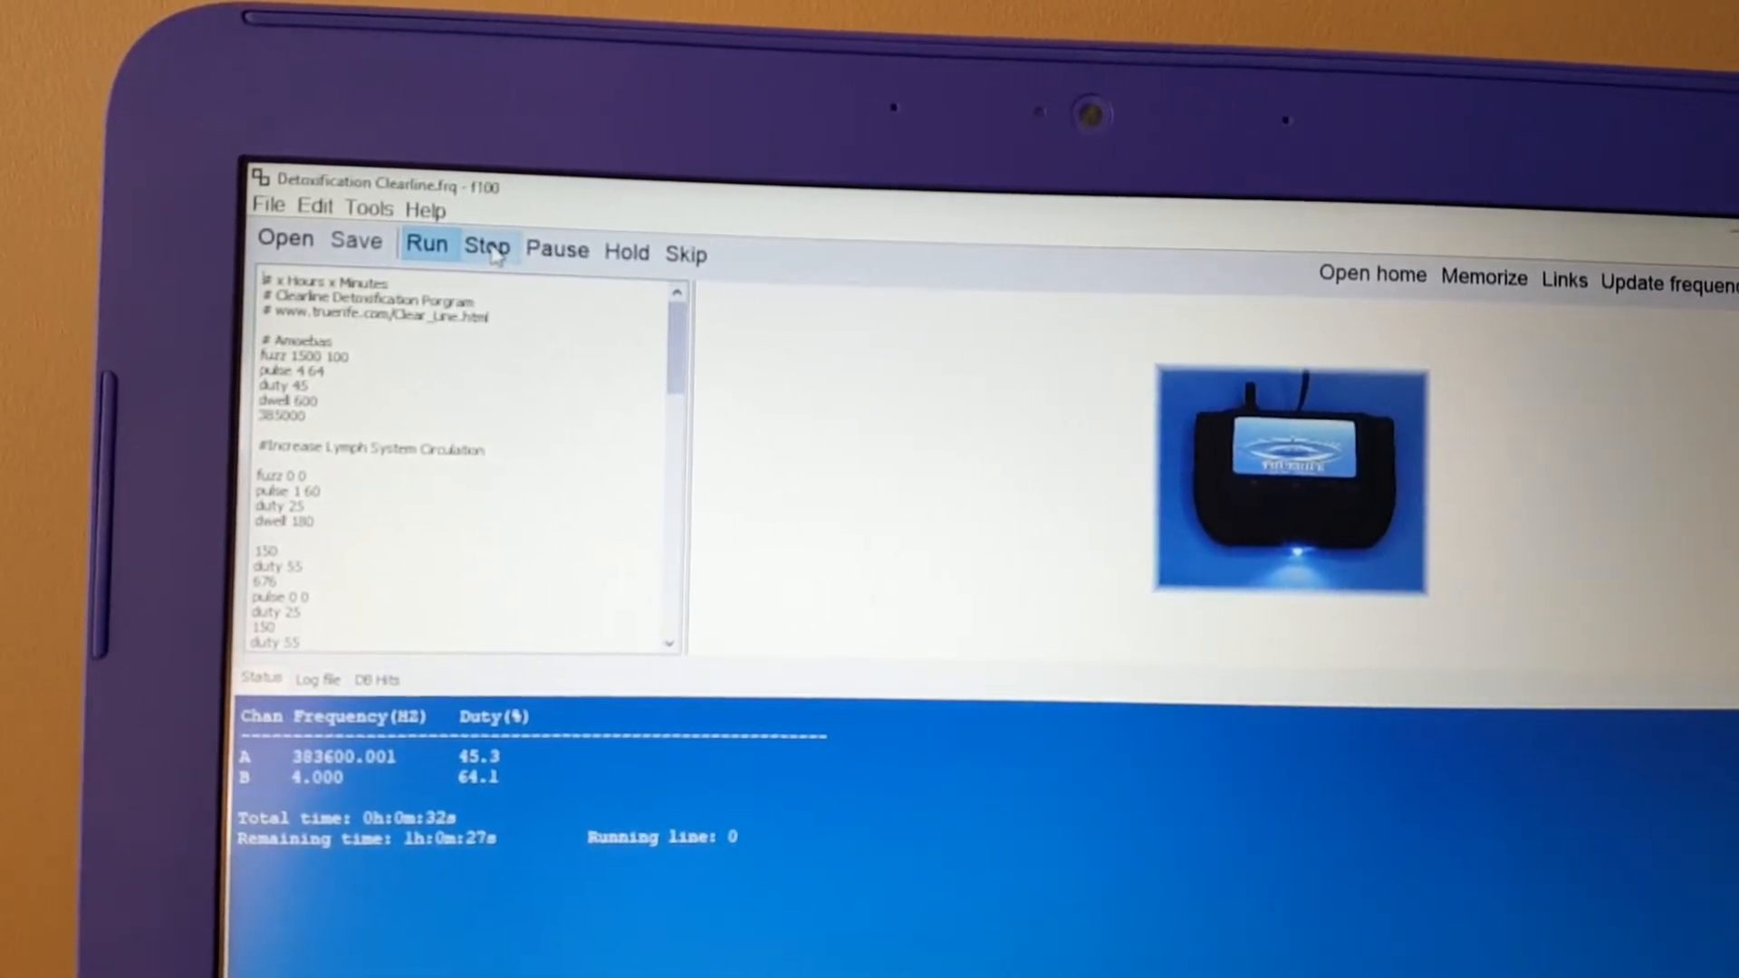
left_click(486, 246)
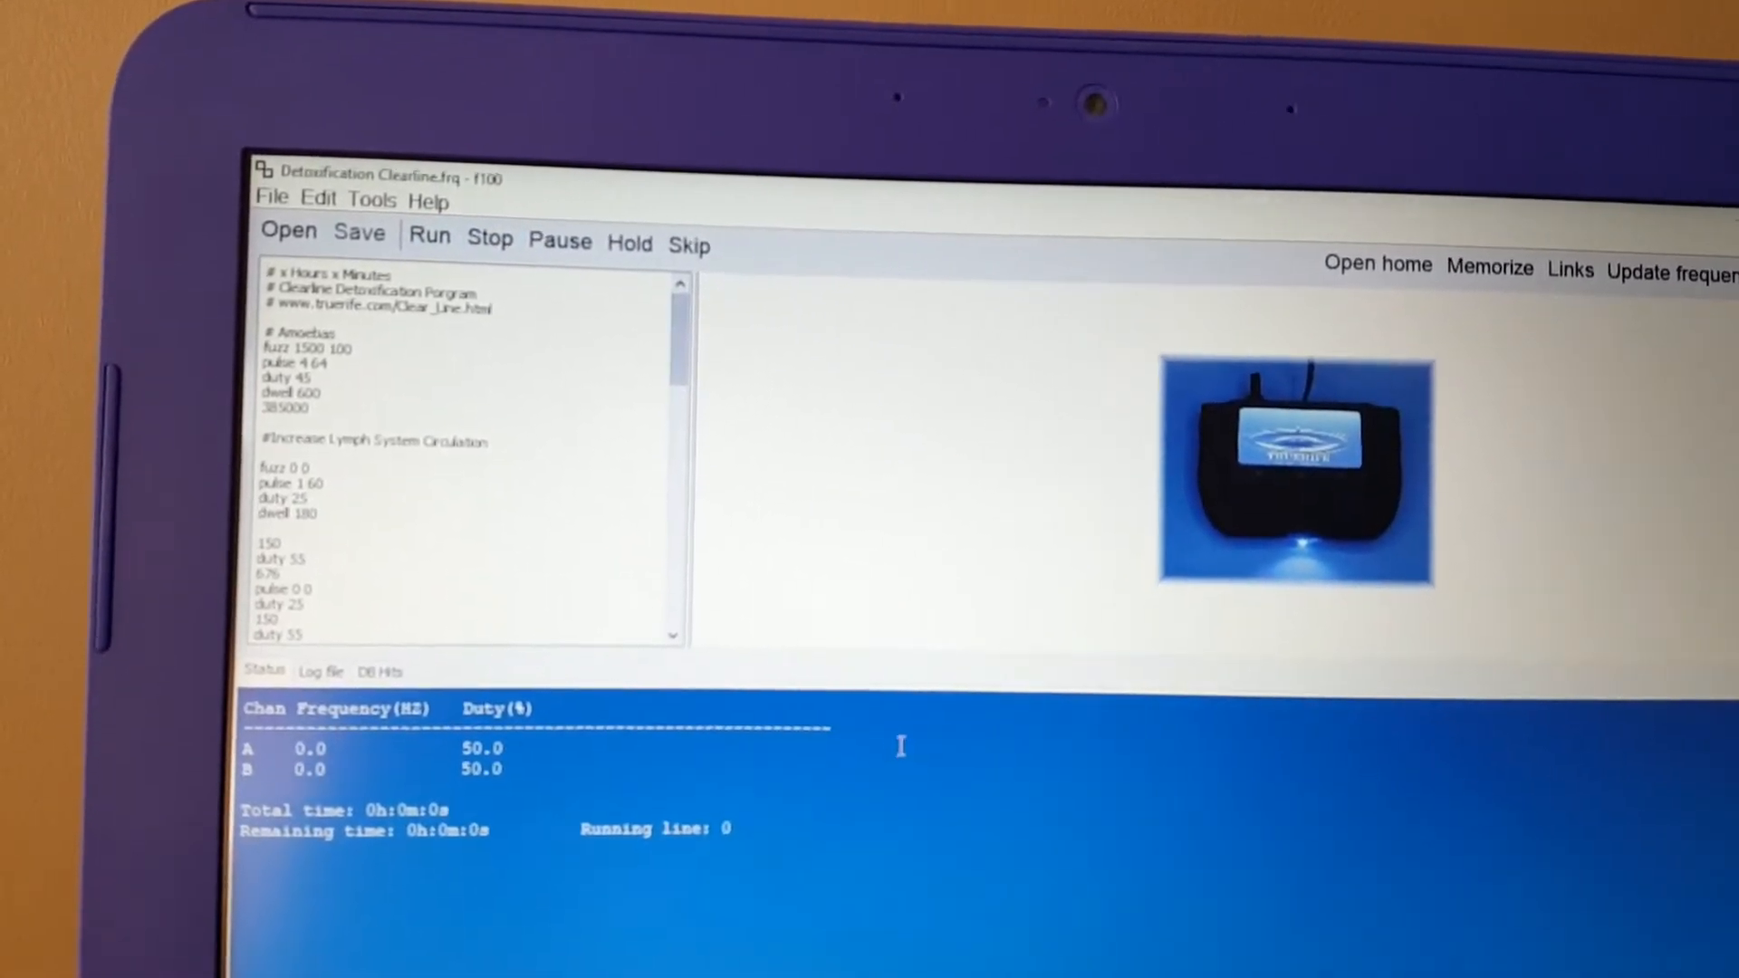